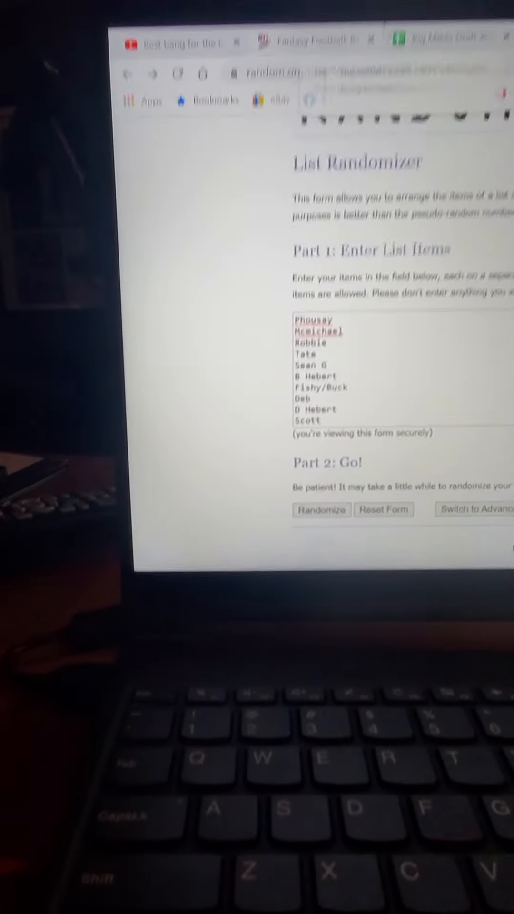
Switch between the draft spreadsheet and randomizer, returning to the first division's list form
click(455, 31)
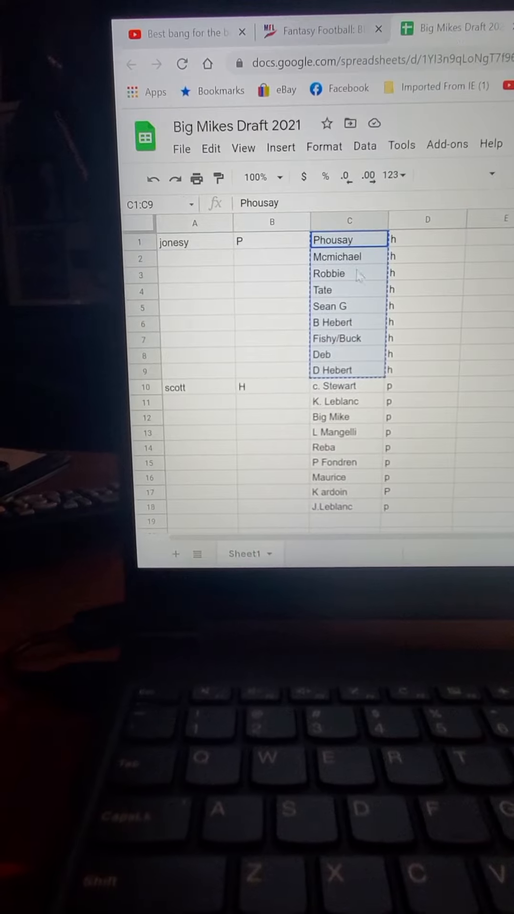
click(490, 257)
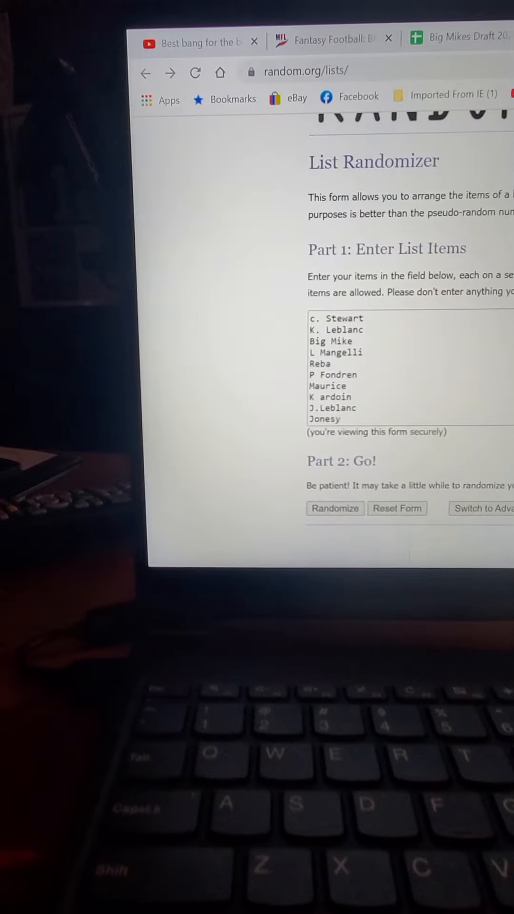
click(457, 37)
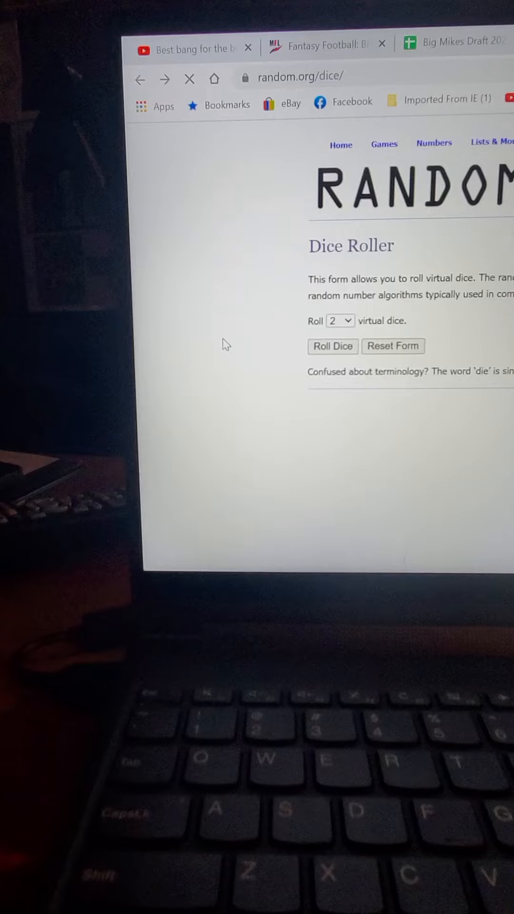
click(332, 345)
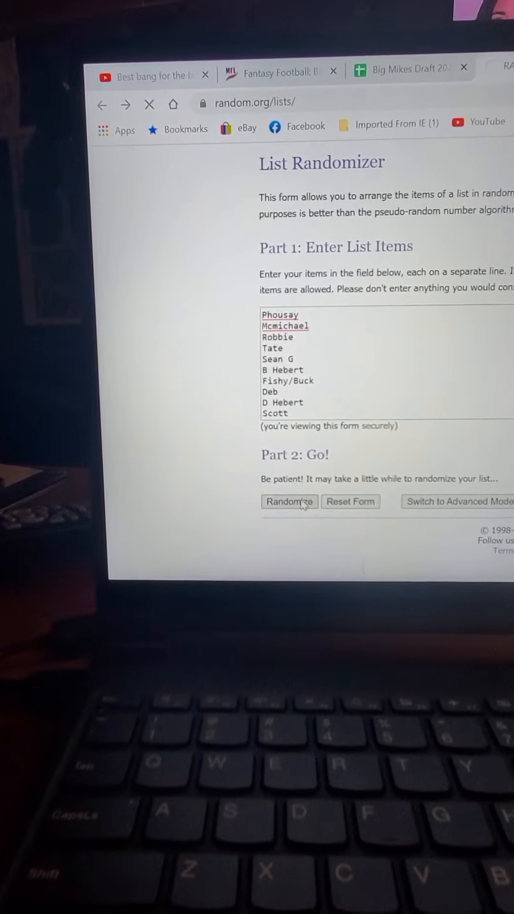
Randomize the first division's ten names repeatedly until ten shuffles are done
click(289, 502)
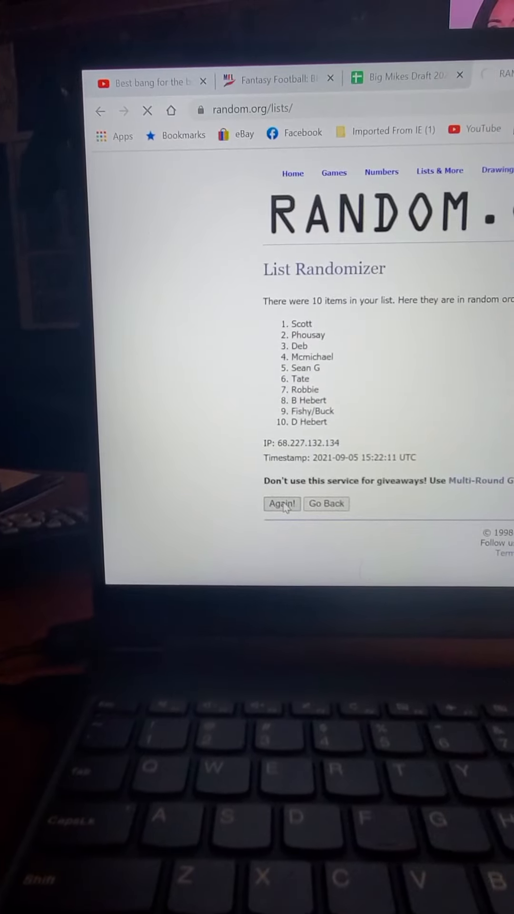
click(282, 504)
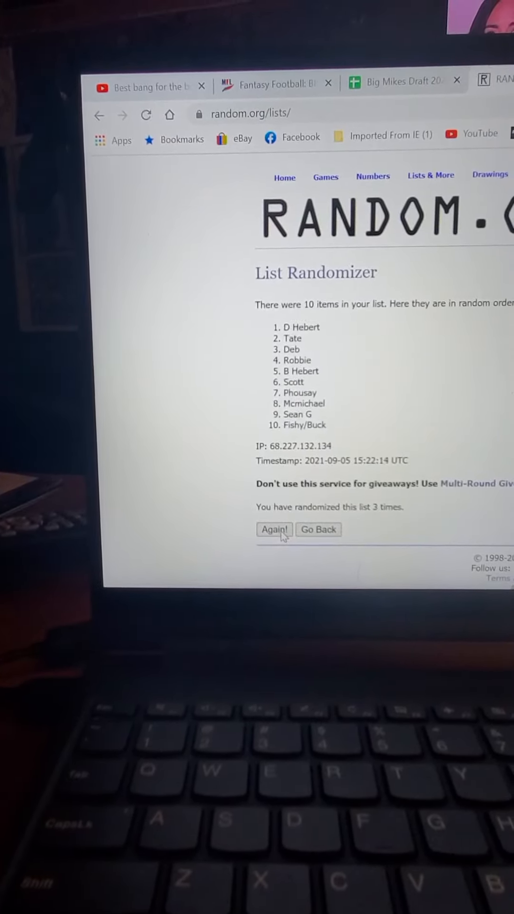
click(274, 530)
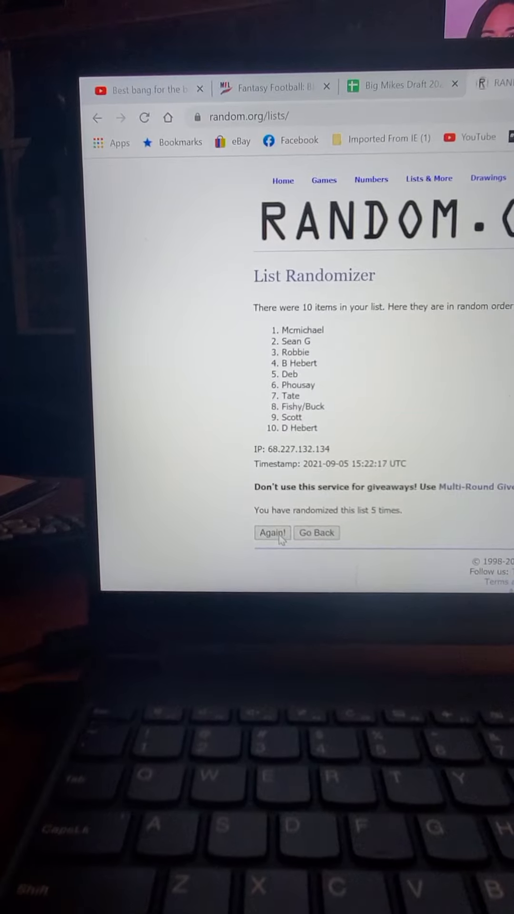
click(271, 532)
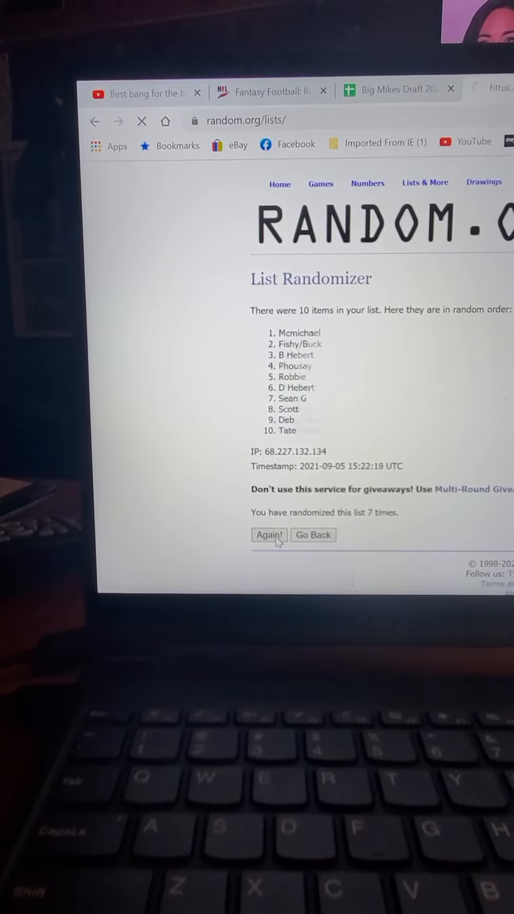
click(268, 534)
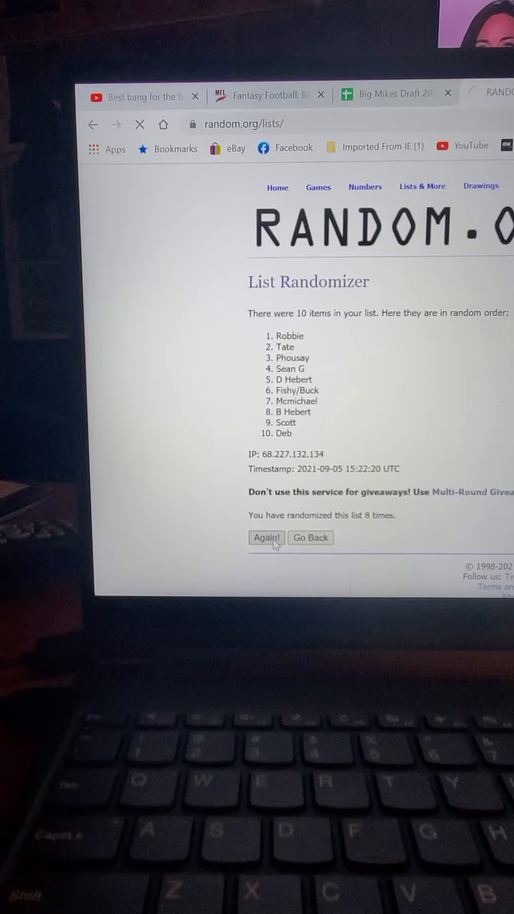
click(265, 538)
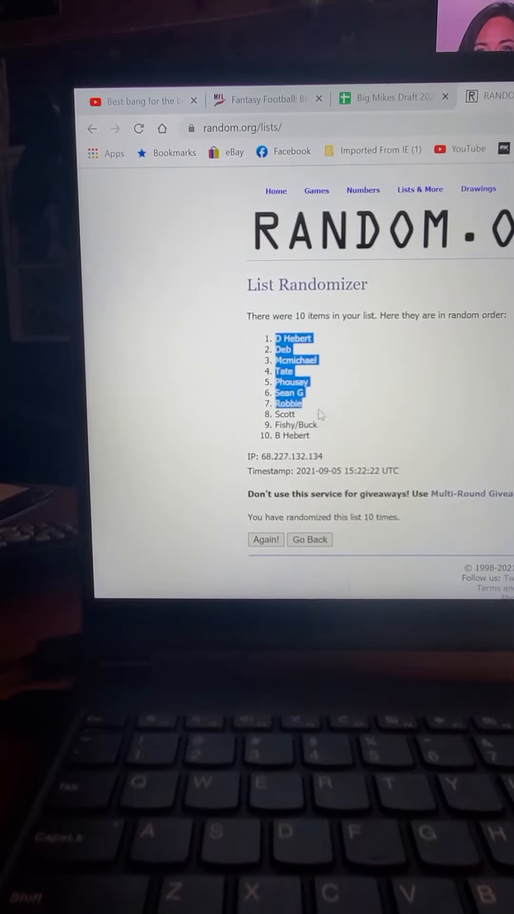
right_click(292, 396)
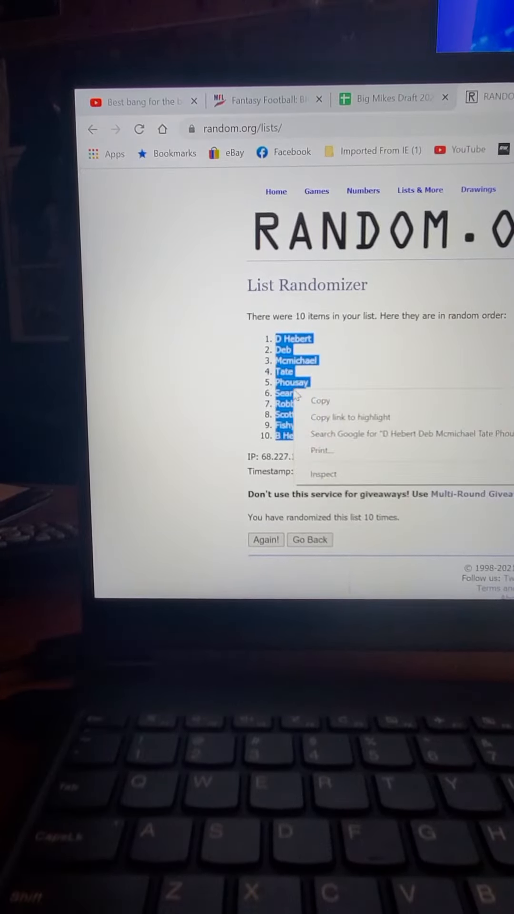
click(319, 406)
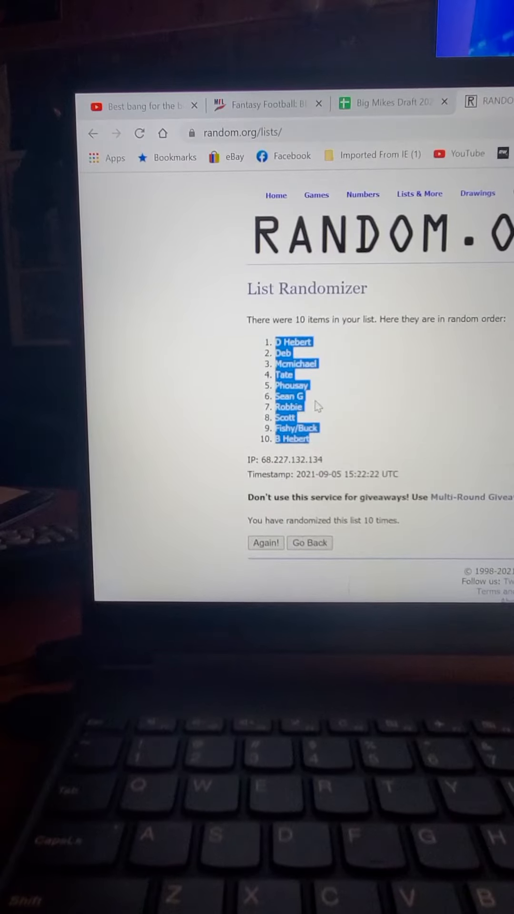
click(393, 105)
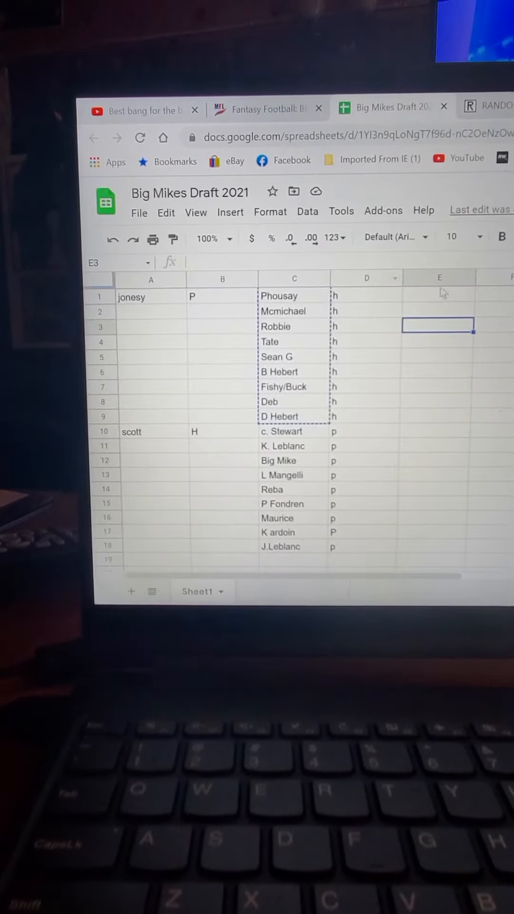
Paste the first division's order into column E rows 1–10, then return to the randomizer
right_click(439, 278)
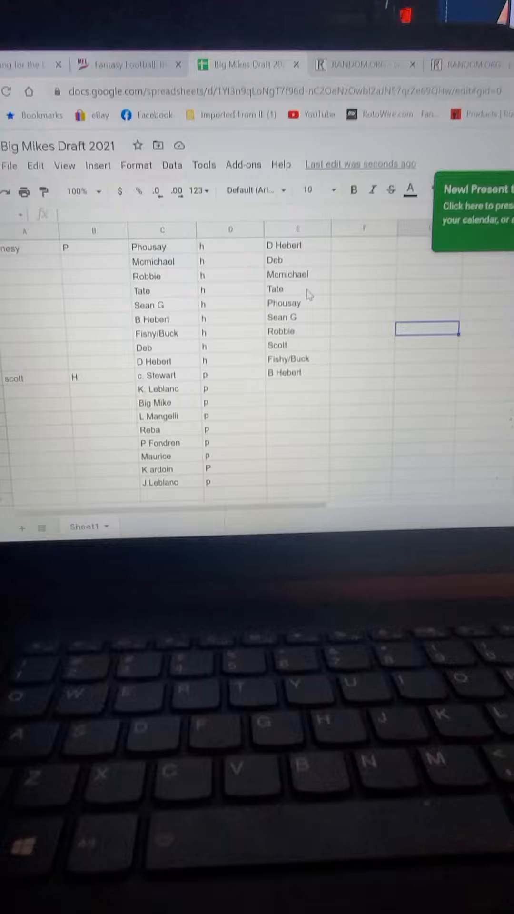
click(377, 63)
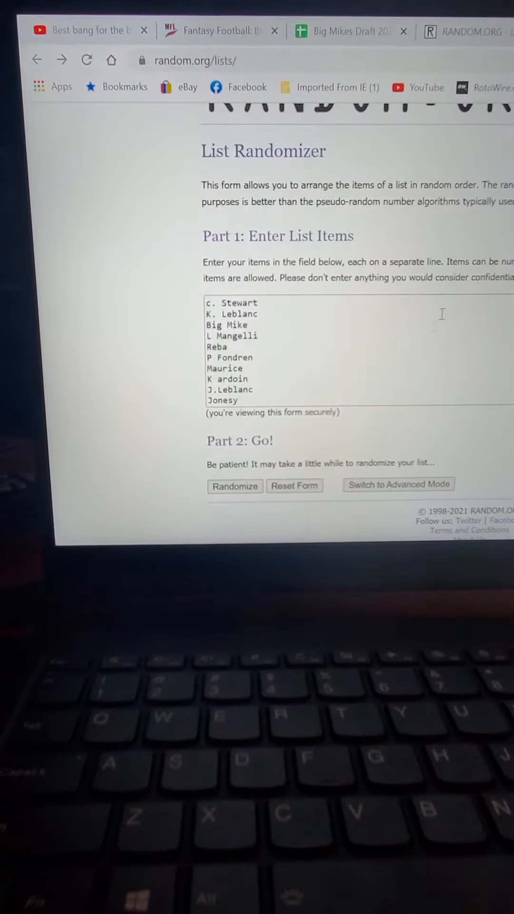
click(235, 485)
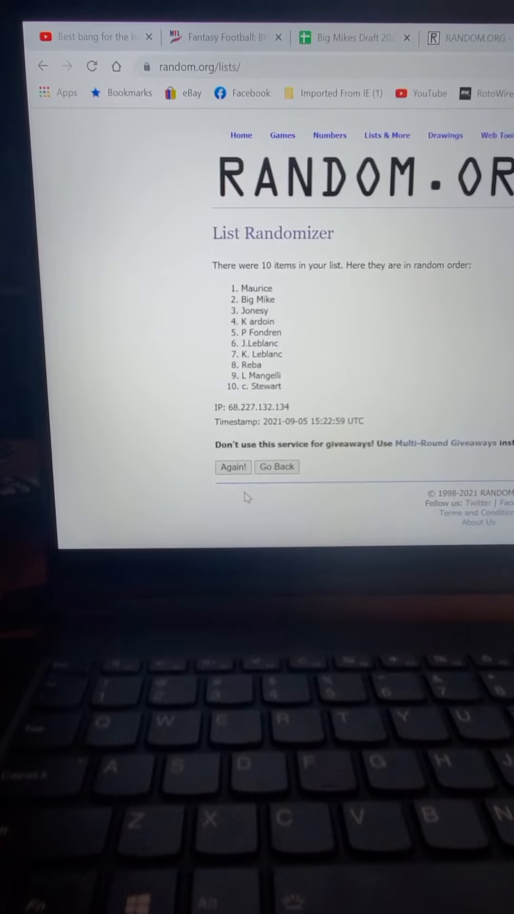
click(234, 466)
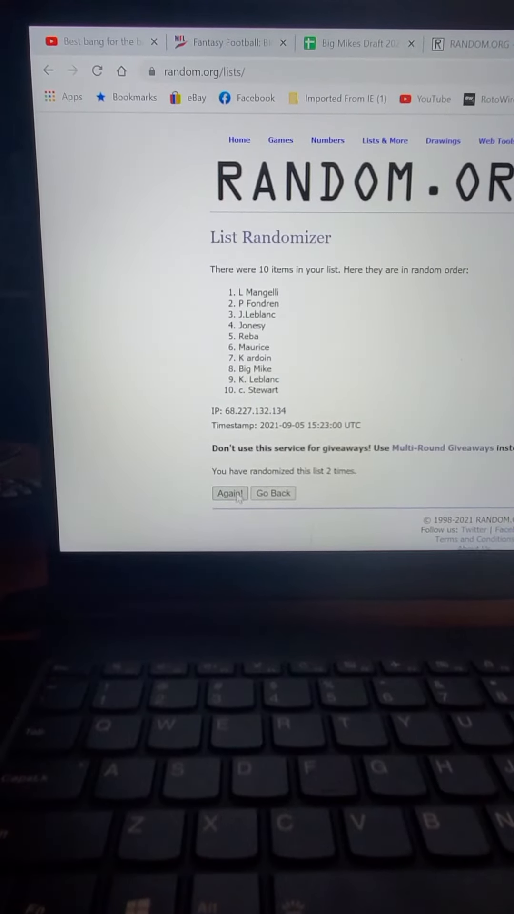
click(229, 493)
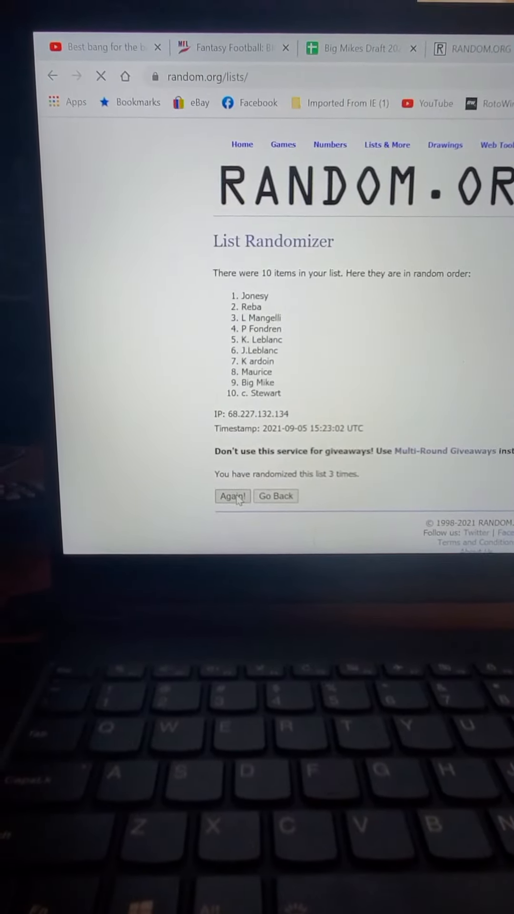
click(233, 498)
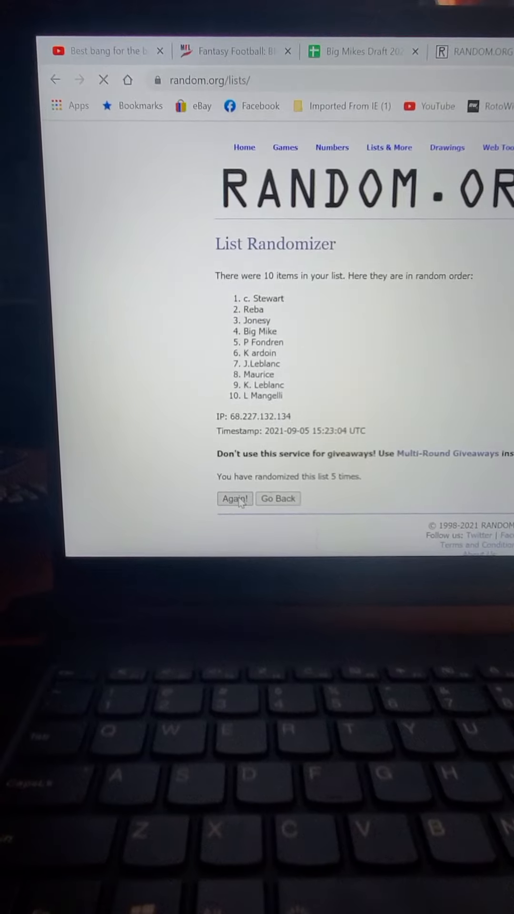
click(235, 499)
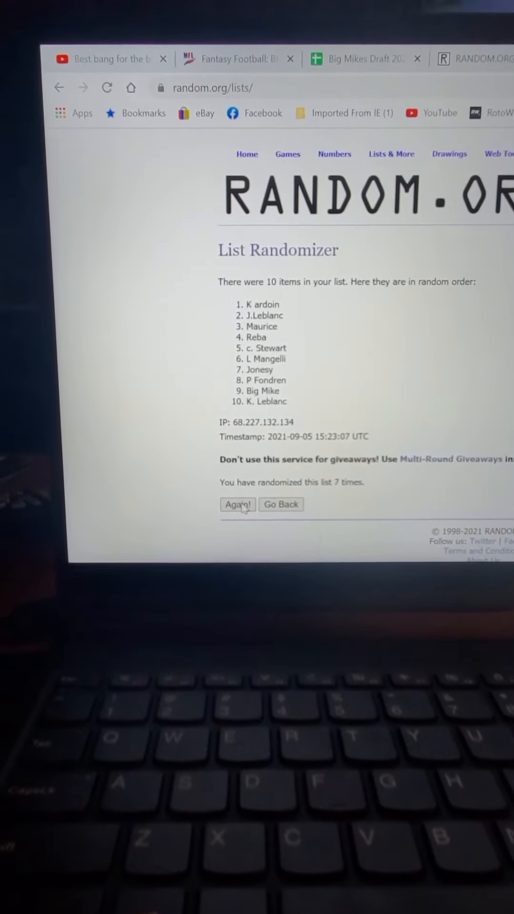
click(237, 505)
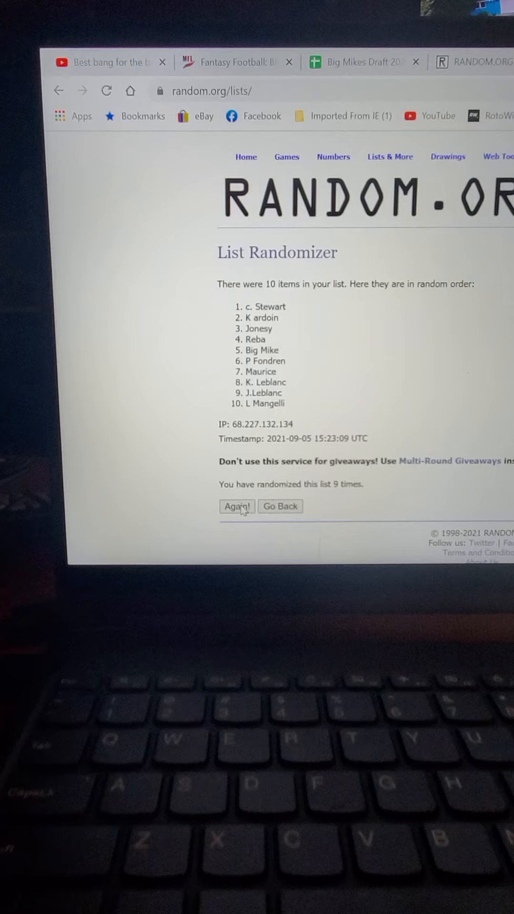
click(237, 506)
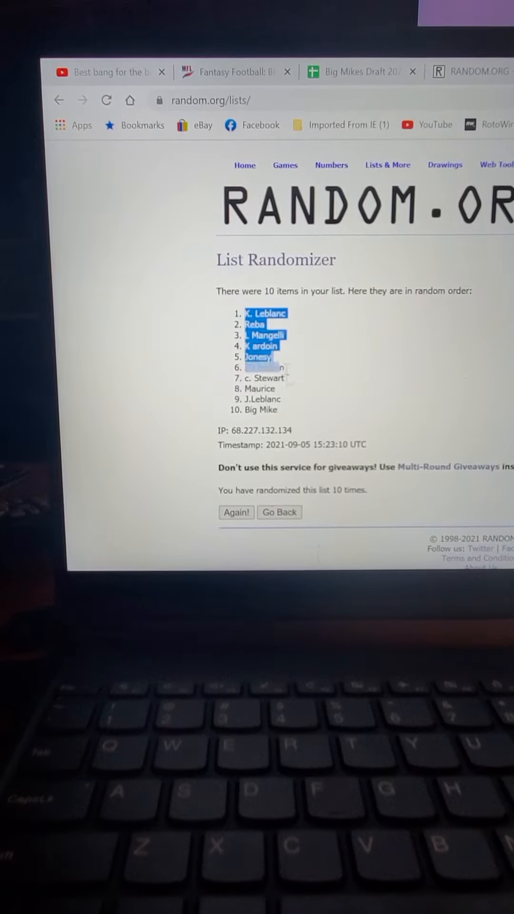
right_click(259, 365)
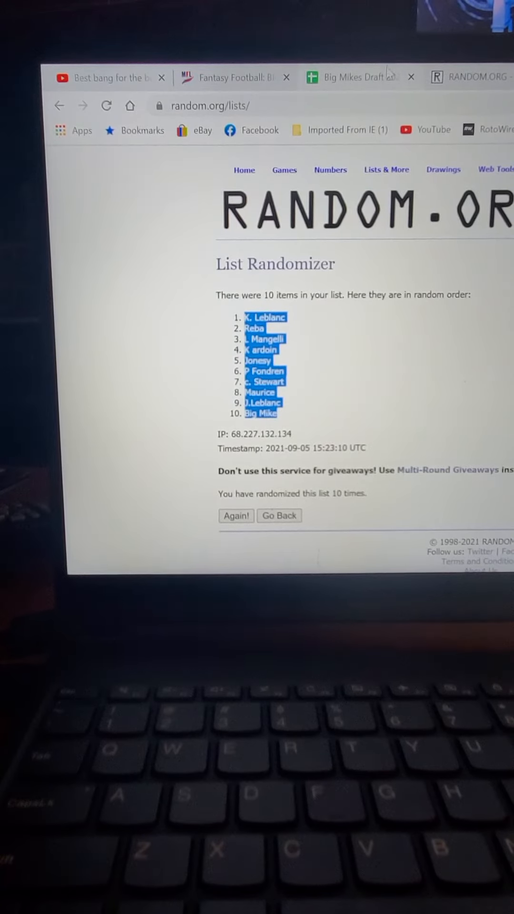
click(356, 78)
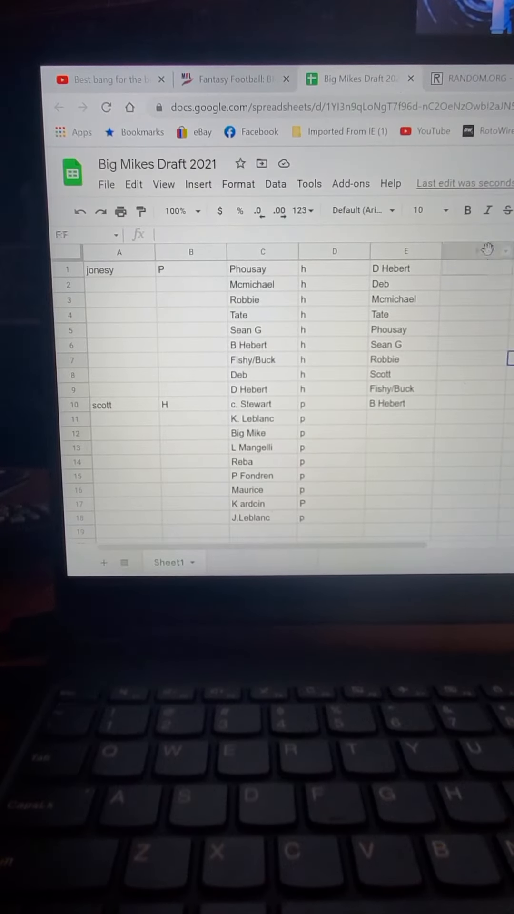